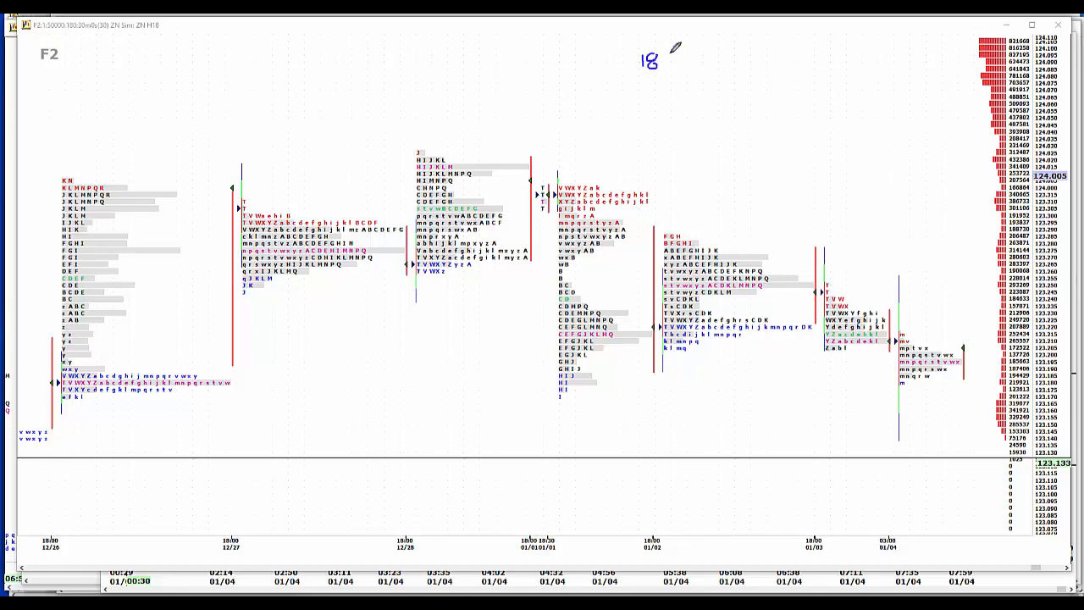
Handwrite 188, 240, 52.4, 2 (-221) and -5.2 above the notes chart with a check mark.
{"action": "left_click", "coordinate": [668, 61]}
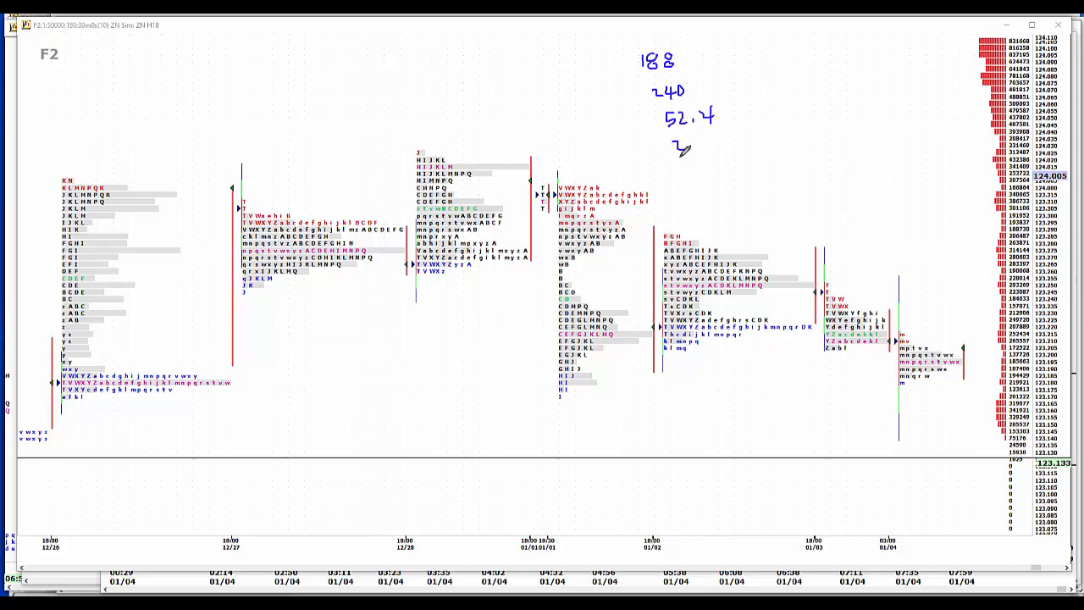
{"action": "left_click_drag", "start_coordinate": [677, 149], "coordinate": [720, 139]}
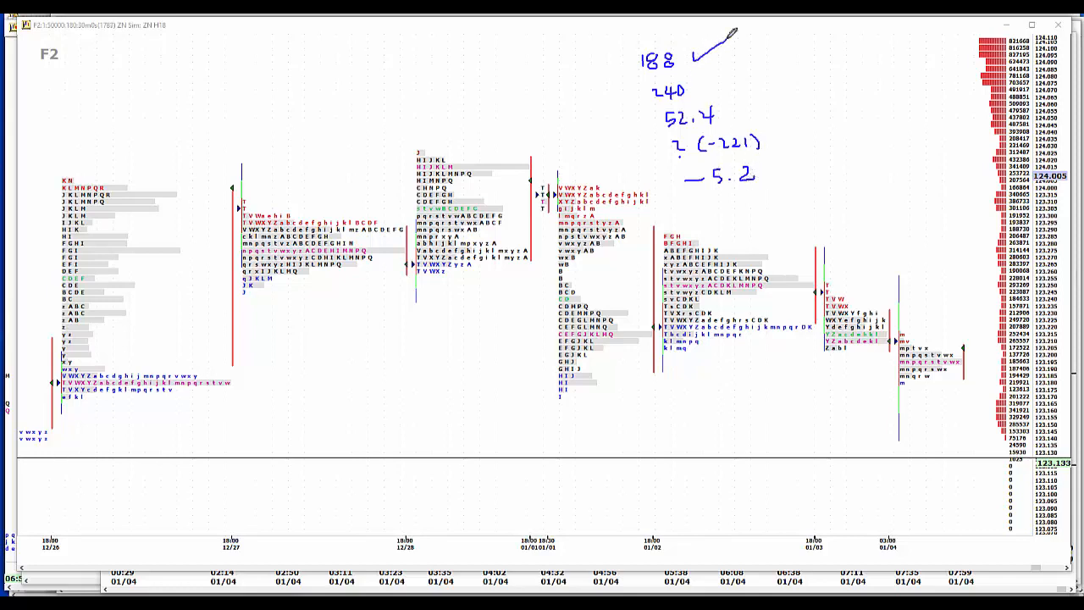
{"action": "mouse_move", "coordinate": [776, 37]}
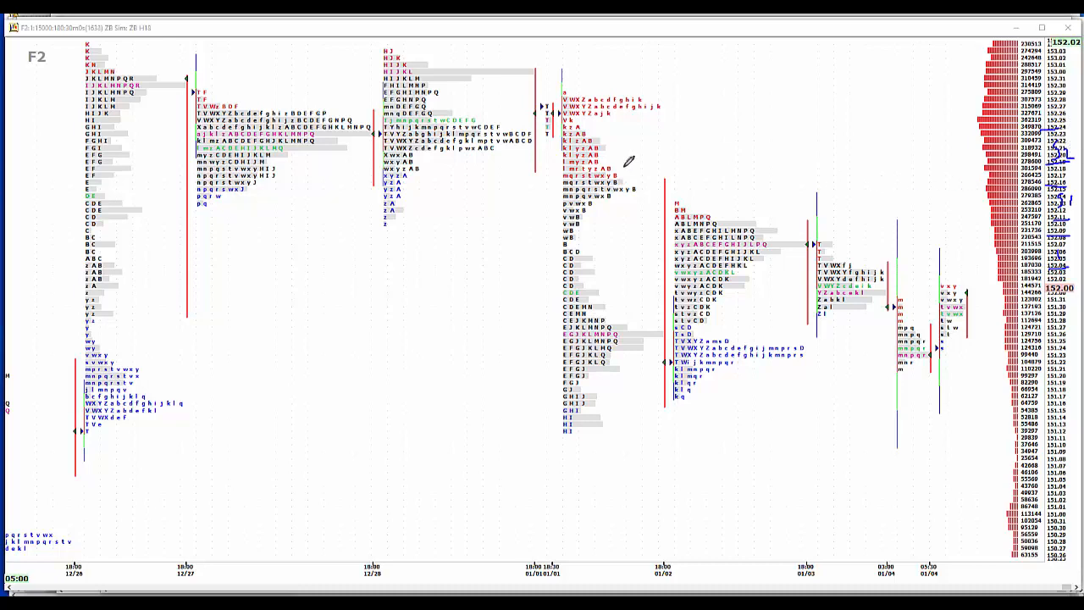
{"action": "mouse_move", "coordinate": [381, 218]}
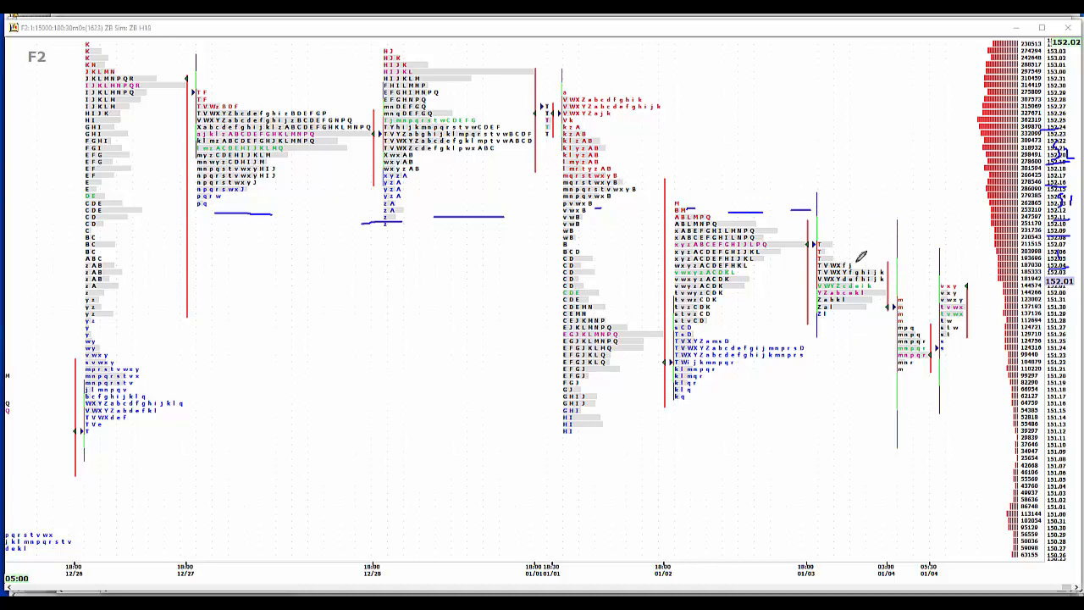
{"action": "mouse_move", "coordinate": [884, 249]}
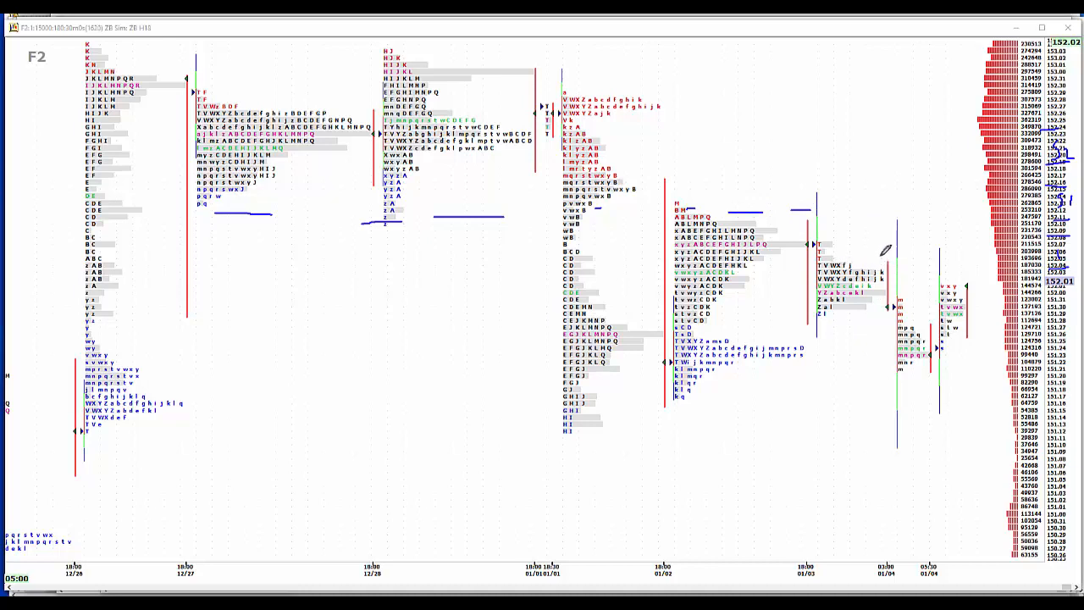
{"action": "mouse_move", "coordinate": [986, 369]}
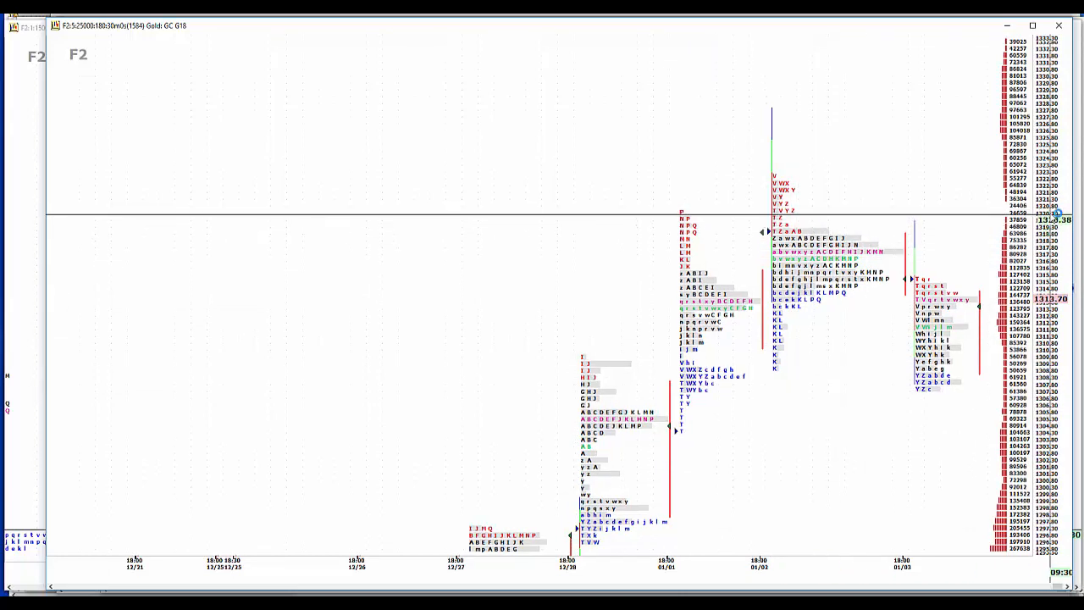
{"action": "mouse_move", "coordinate": [982, 210]}
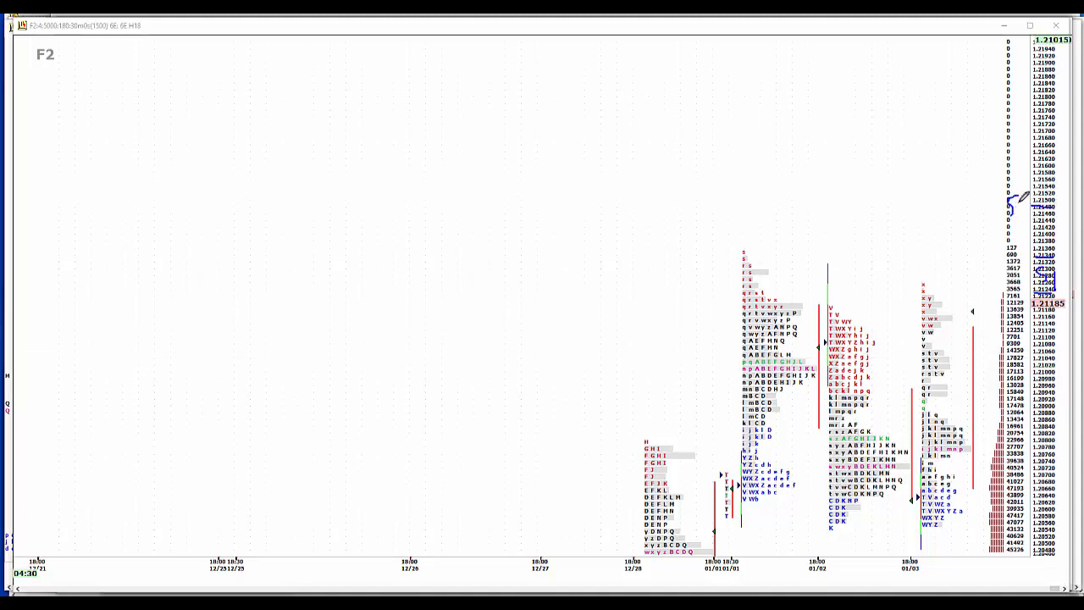
{"action": "mouse_move", "coordinate": [1023, 383]}
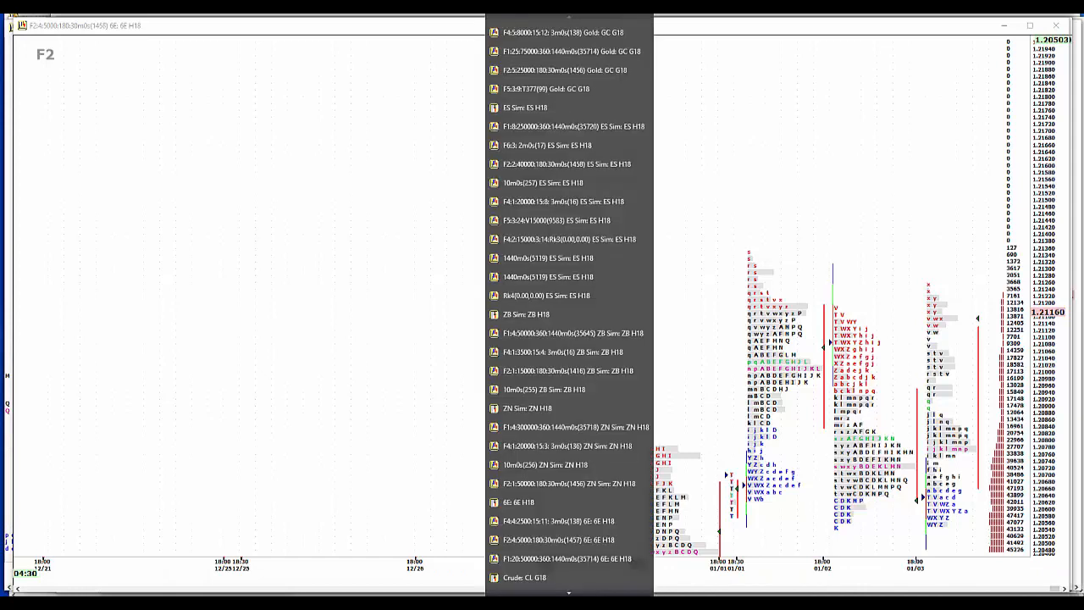
Scroll the chart list to reach the crude oil CL chart.
{"action": "scroll", "scroll_direction": "down", "scroll_amount": 3}
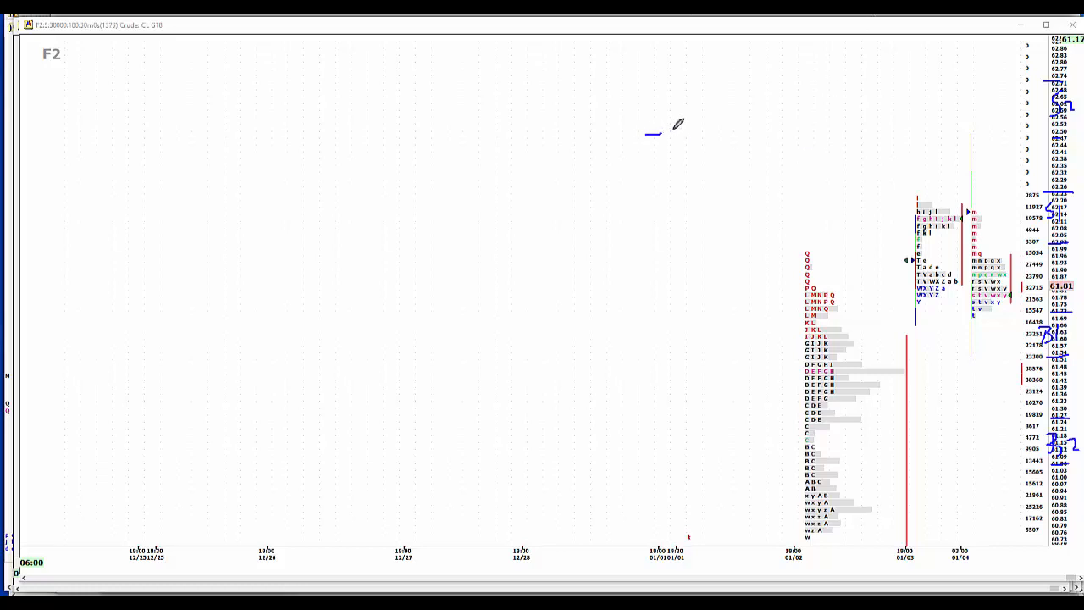
Pen the first figure, -4.4, in the empty area above the crude oil profiles.
{"action": "left_click_drag", "start_coordinate": [669, 139], "coordinate": [691, 122]}
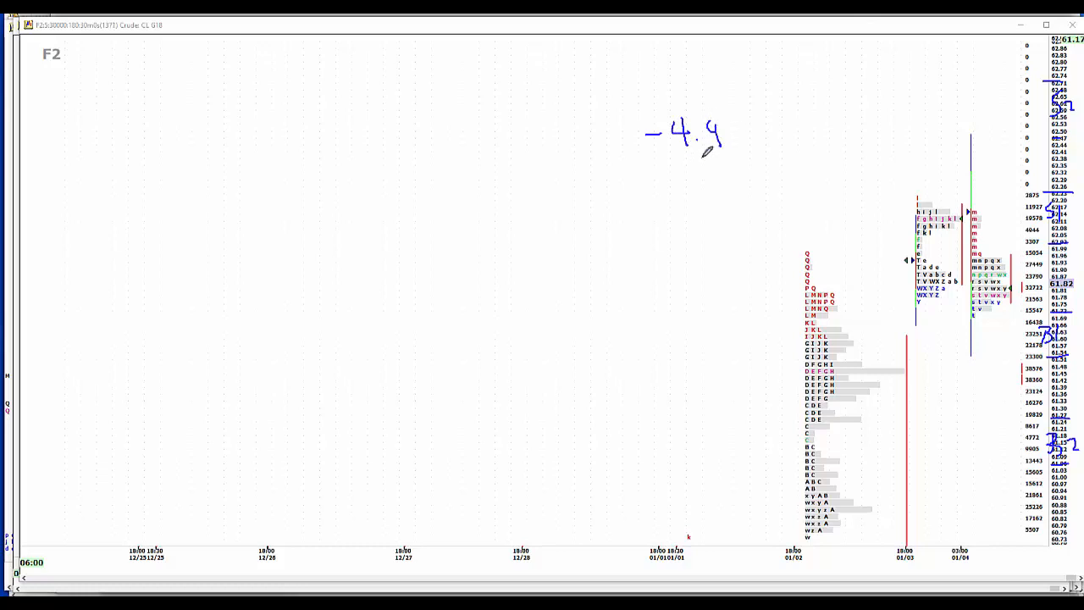
{"action": "mouse_move", "coordinate": [691, 173]}
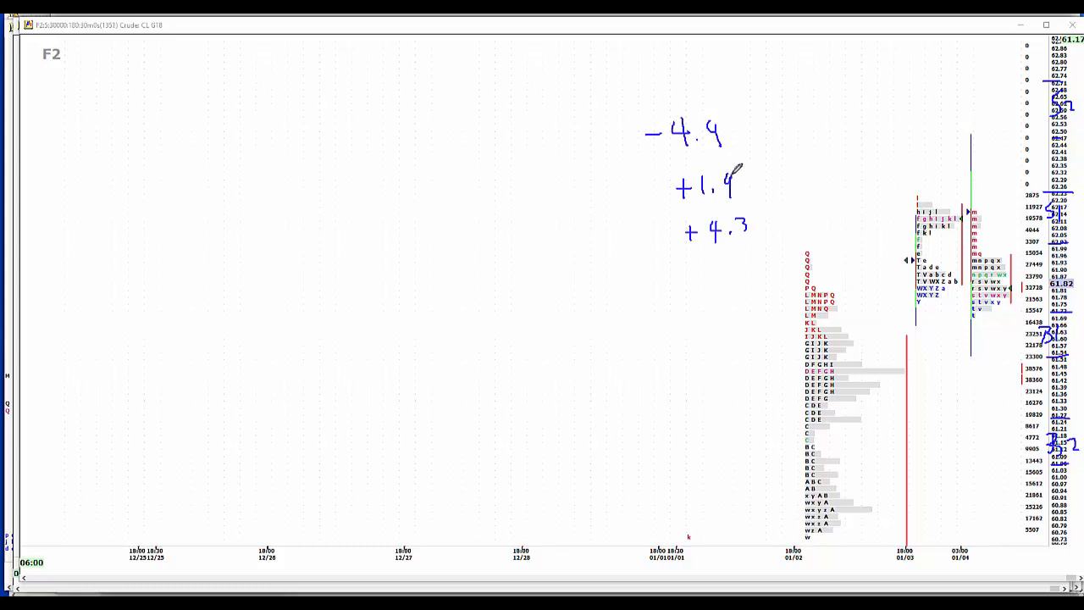
{"action": "mouse_move", "coordinate": [788, 115]}
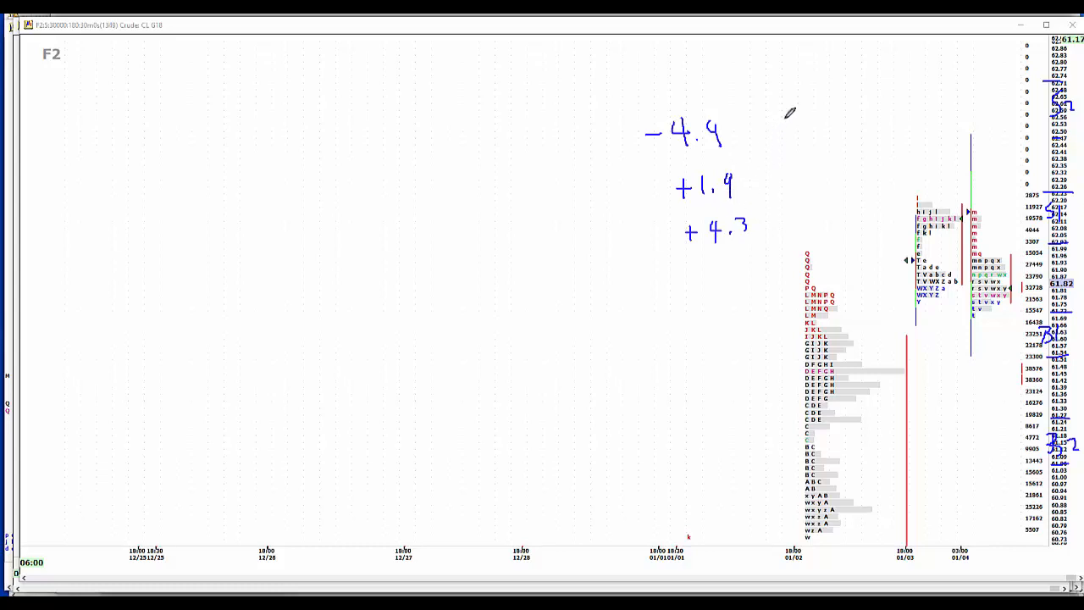
{"action": "mouse_move", "coordinate": [796, 122]}
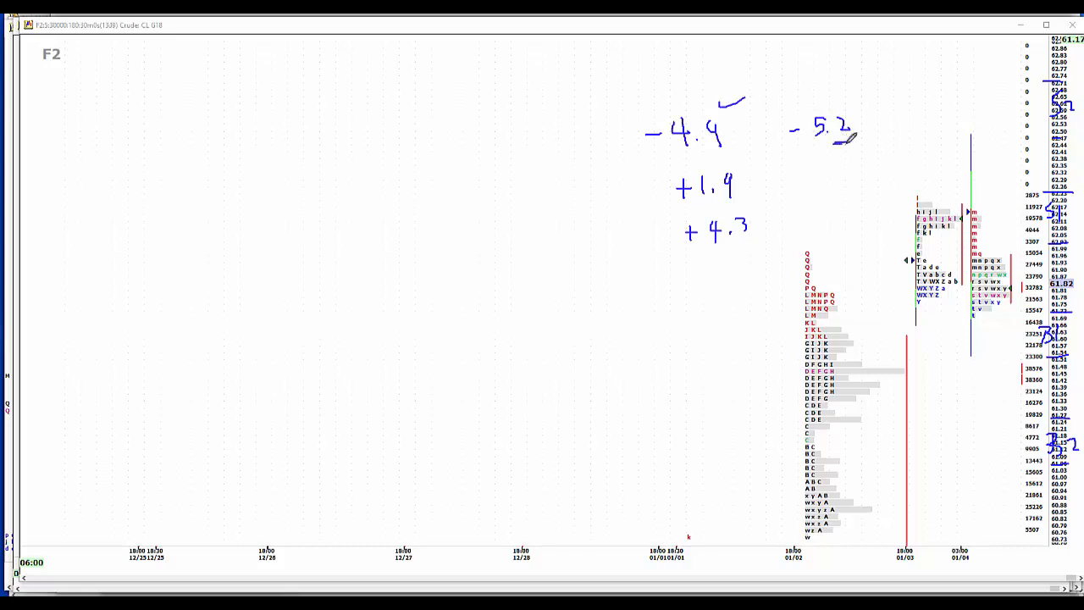
{"action": "mouse_move", "coordinate": [833, 170]}
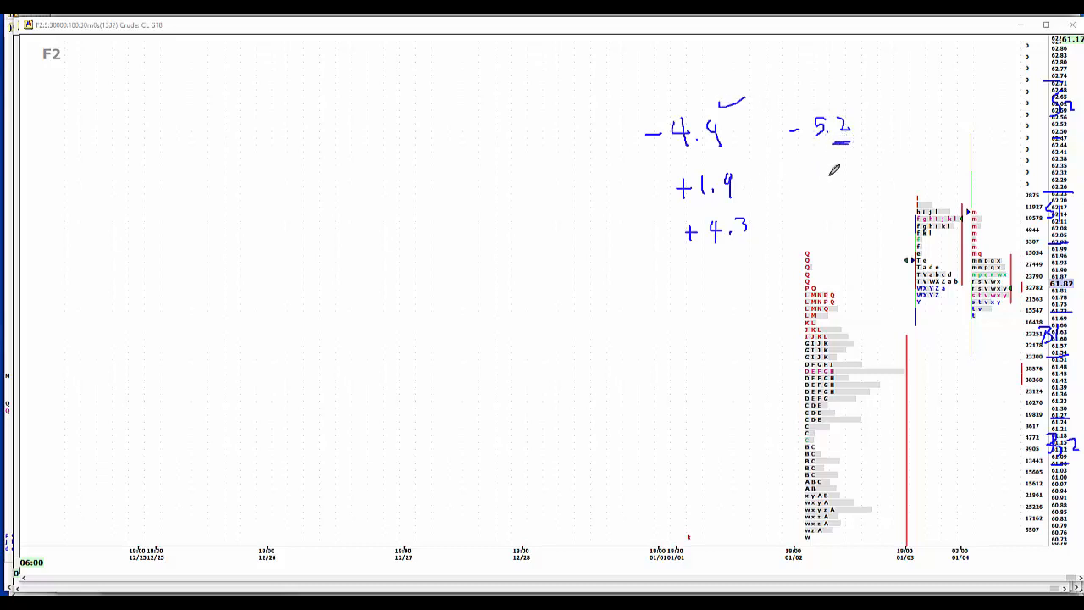
Circle the +1.9 and +4.3 figures on the crude oil chart with arrow marks.
{"action": "left_click_drag", "start_coordinate": [833, 170], "coordinate": [810, 190]}
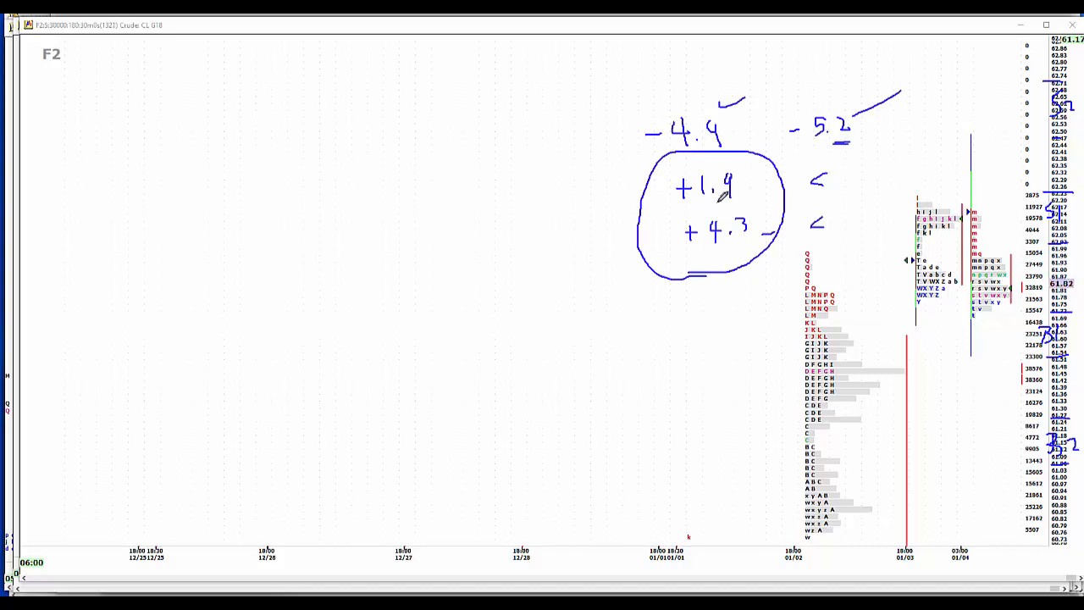
{"action": "mouse_move", "coordinate": [830, 68]}
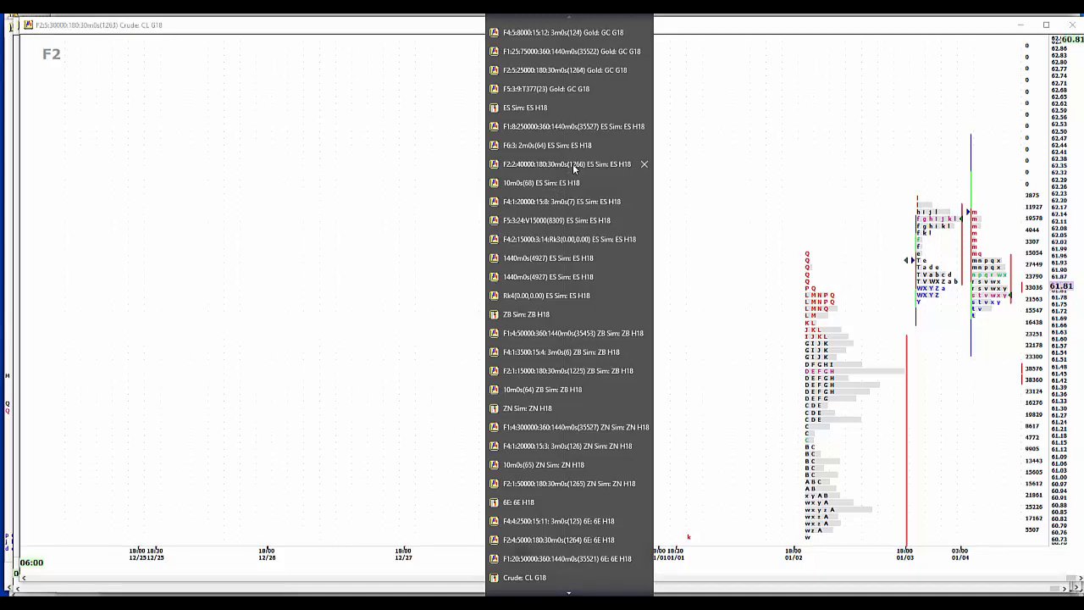
{"action": "left_click", "coordinate": [566, 163]}
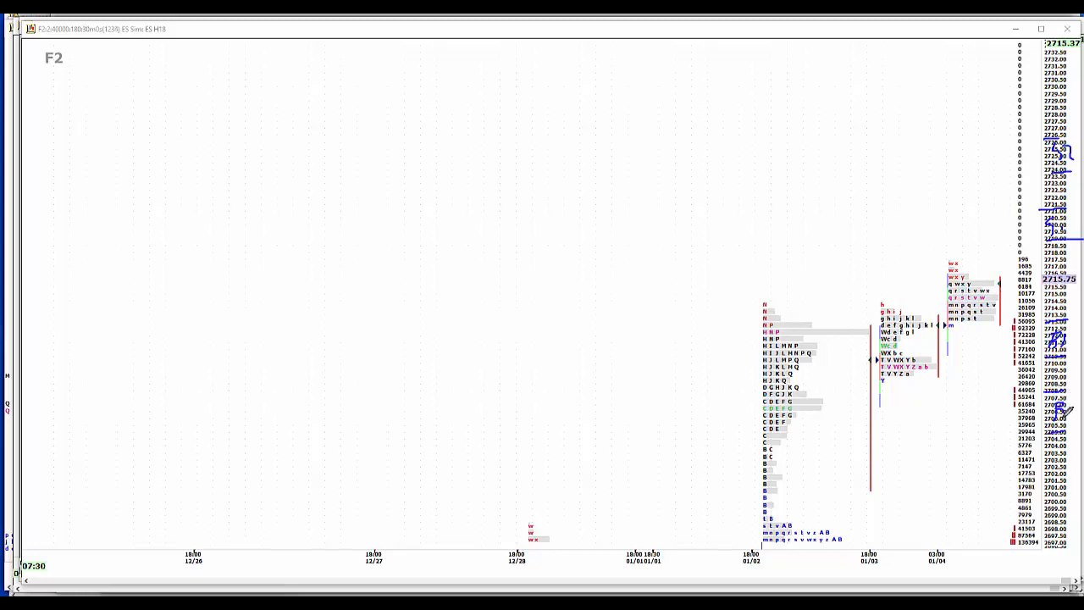
{"action": "mouse_move", "coordinate": [652, 79]}
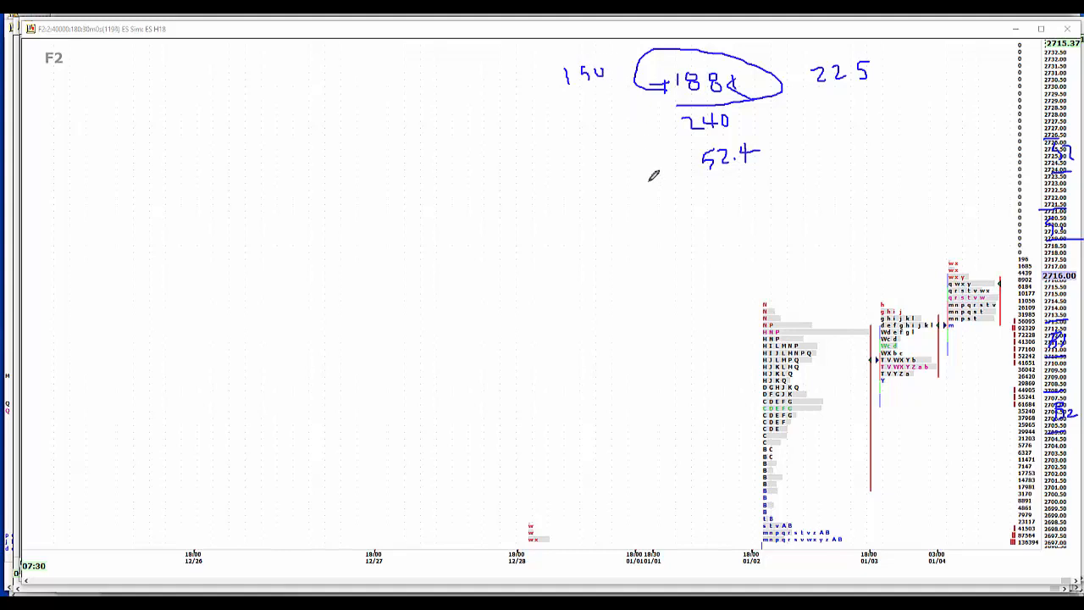
{"action": "mouse_move", "coordinate": [643, 185]}
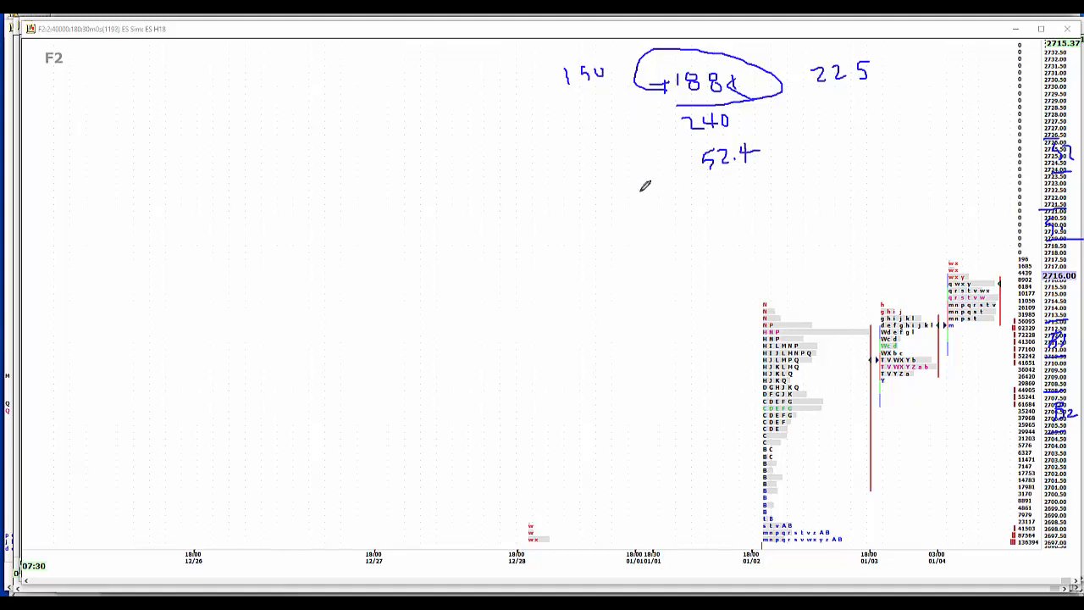